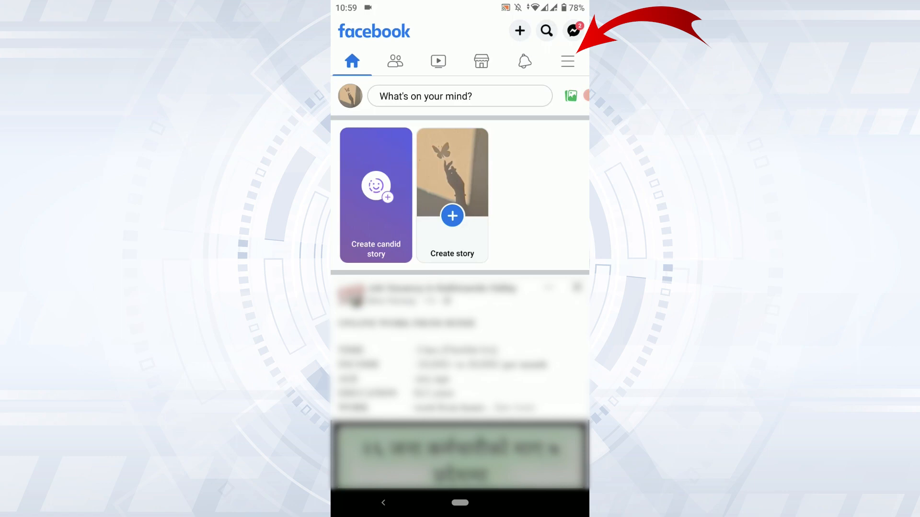
Open the friend Requests page via Find friends and show its more-options sheet with 'View sent requests'.
{"action": "left_click", "coordinate": [565, 60]}
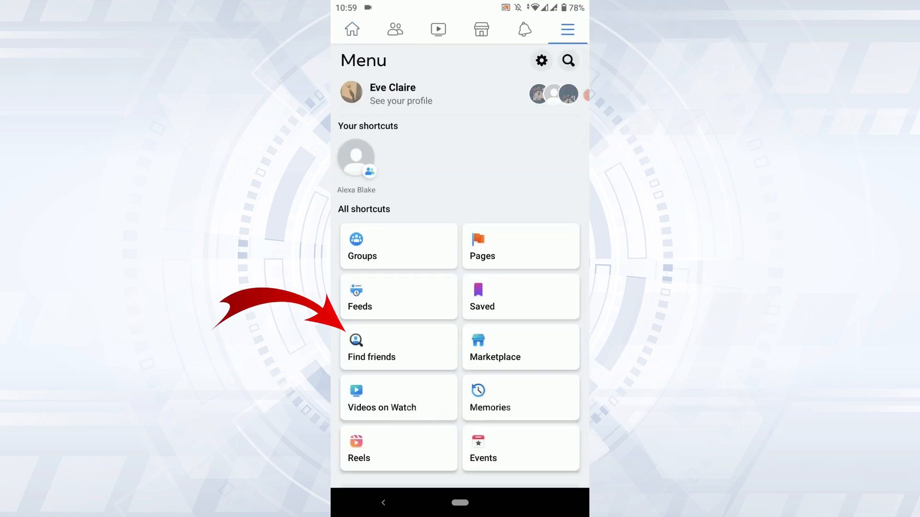
{"action": "left_click", "coordinate": [370, 347]}
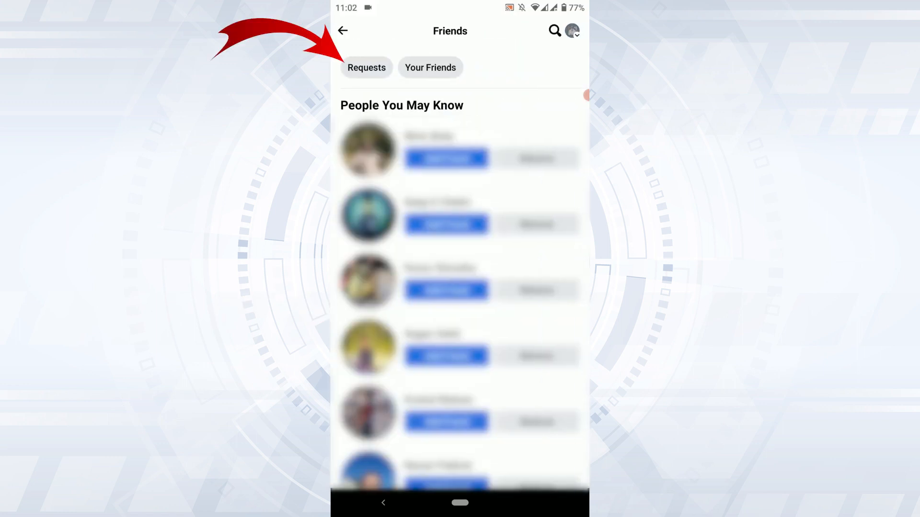
{"action": "left_click", "coordinate": [366, 68]}
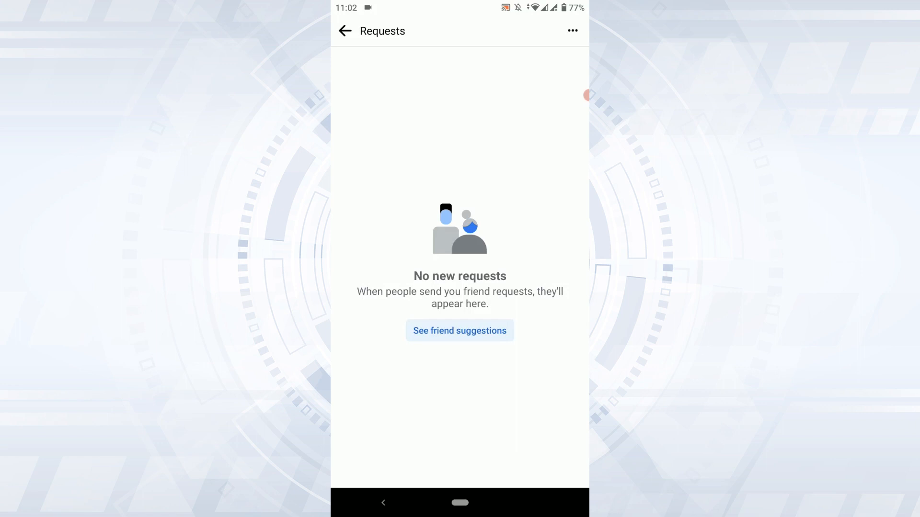
{"action": "left_click", "coordinate": [572, 30]}
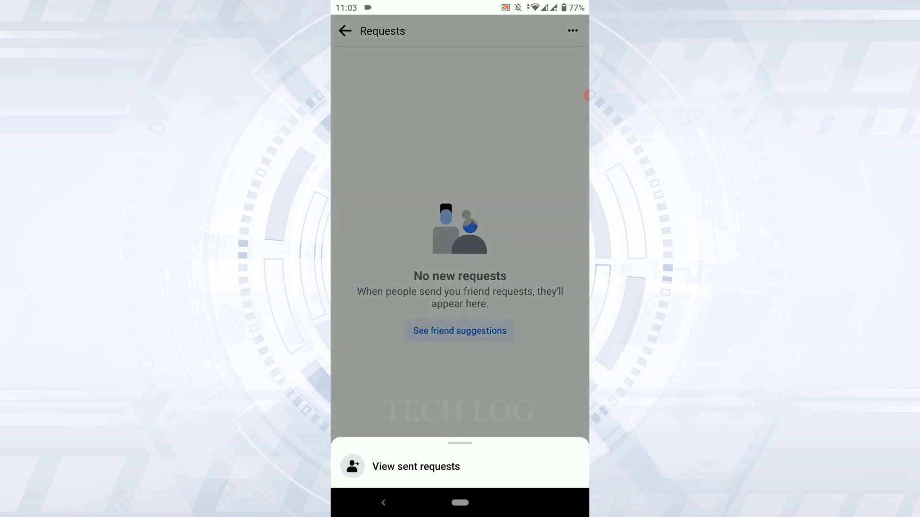